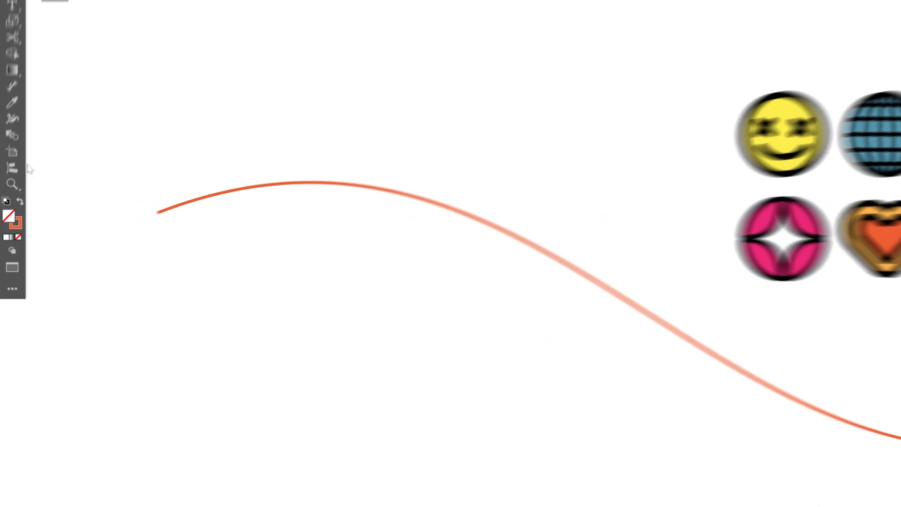
mouse_move(13, 165)
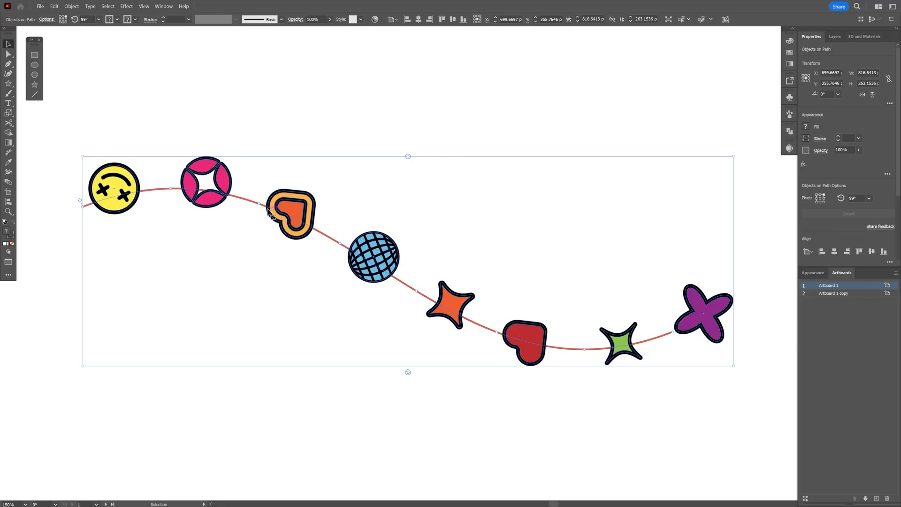
mouse_move(405, 262)
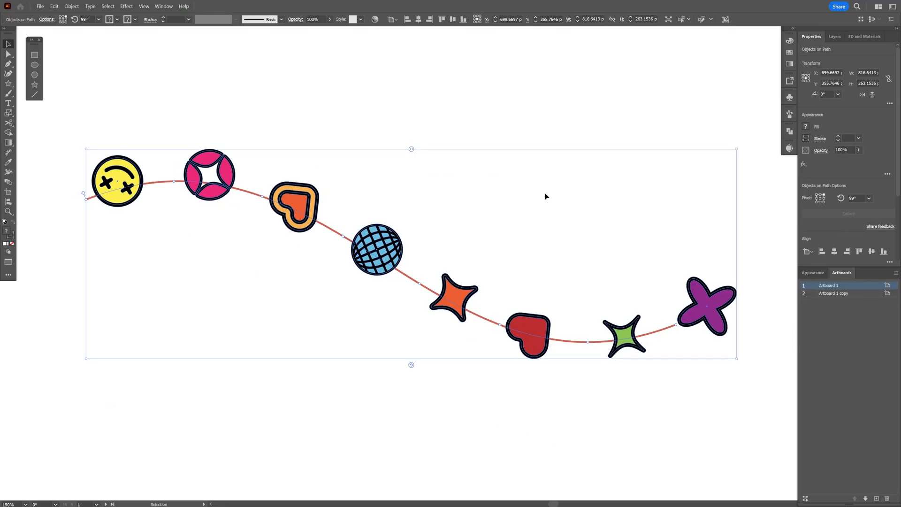
mouse_move(415, 365)
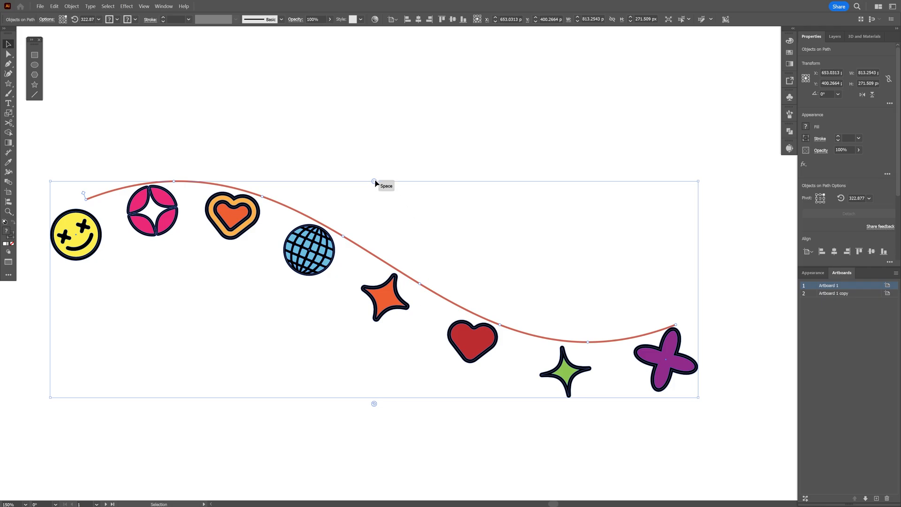
- Drag the icon group so the eight icons hang below the wavy red curve
left_click_drag(374, 183, 347, 180)
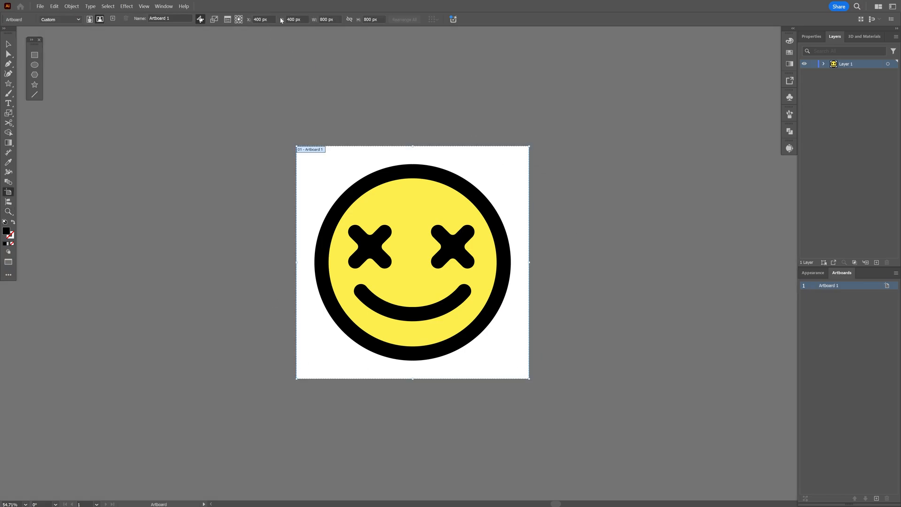
mouse_move(545, 91)
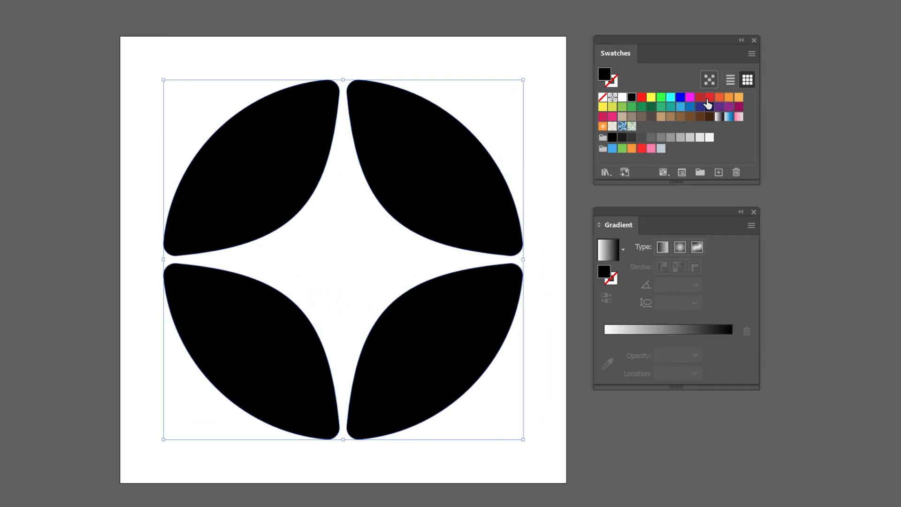
- Fill the black four-petal shape with a red swatch
left_click(708, 97)
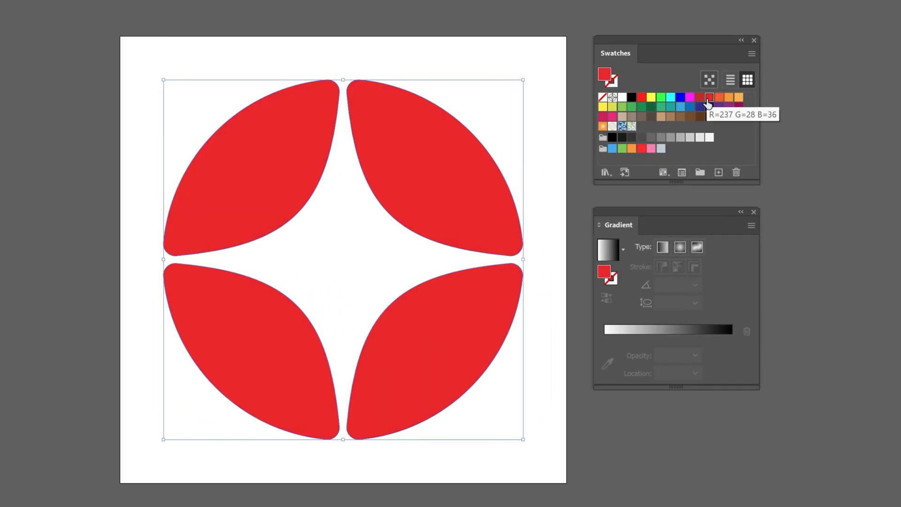
mouse_move(681, 110)
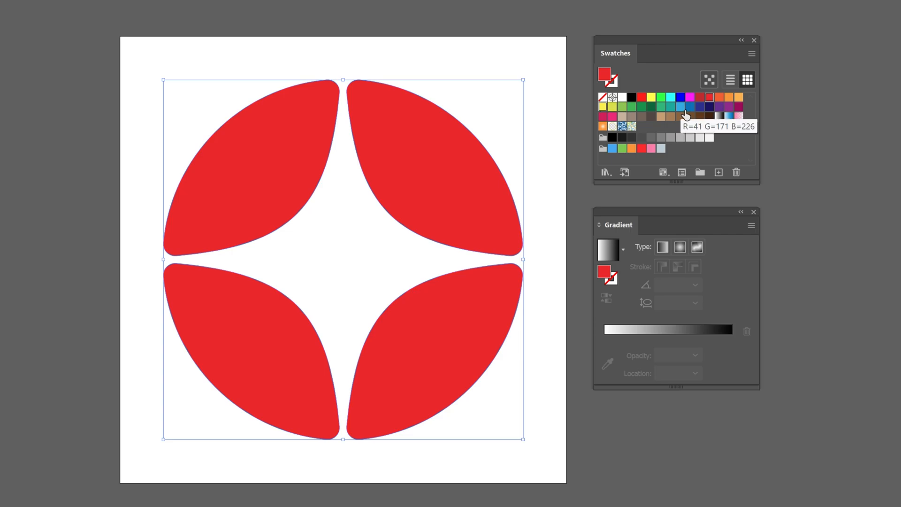
mouse_move(616, 121)
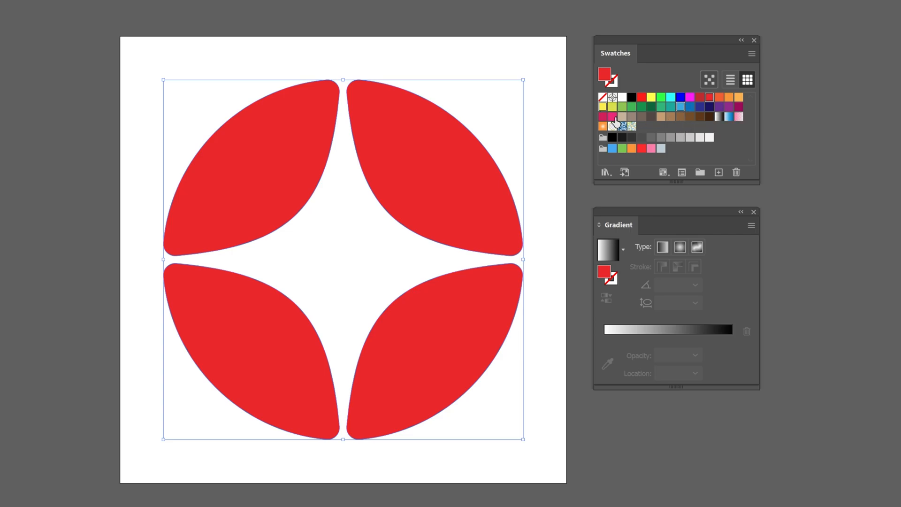
mouse_move(705, 97)
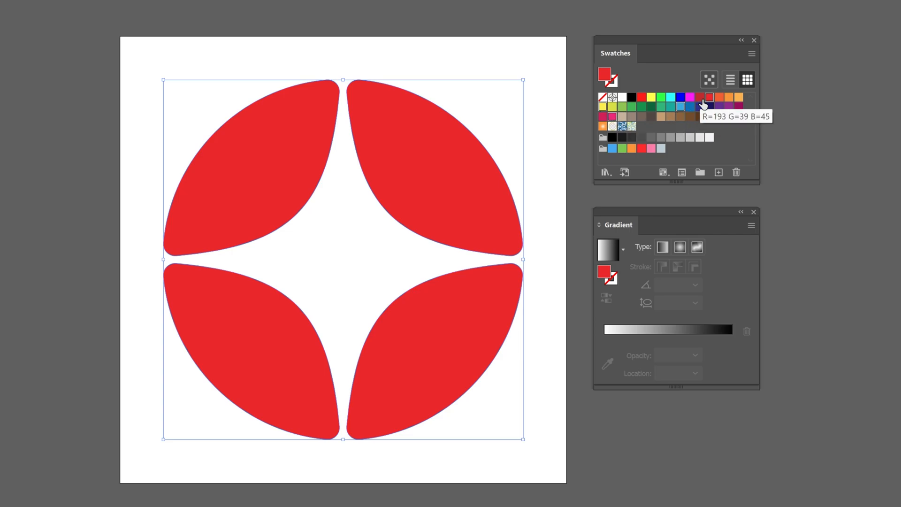
mouse_move(666, 331)
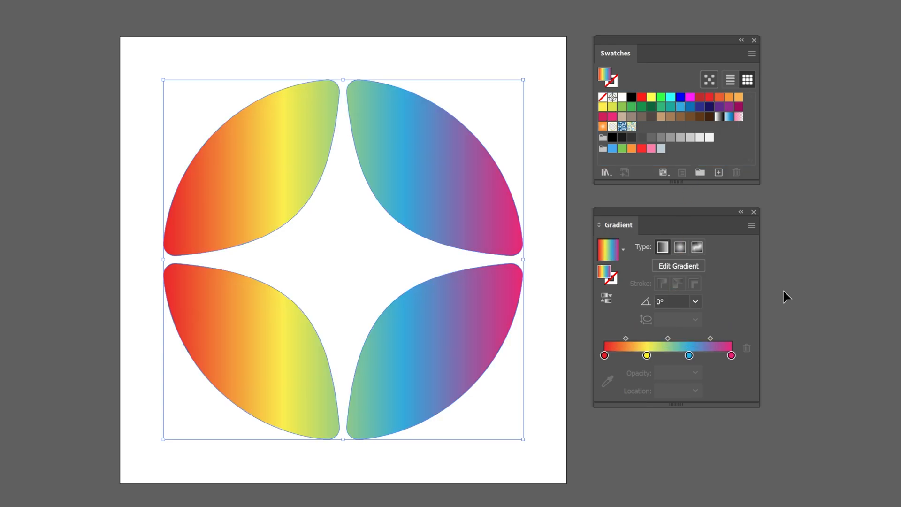
mouse_move(647, 355)
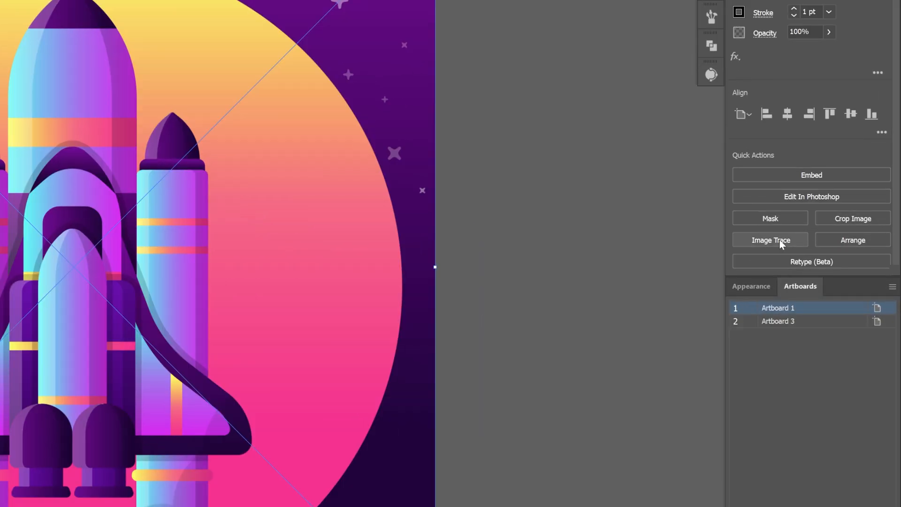
- Trace the rocket illustration with the High Fidelity Photo preset and keep Gradients enabled
left_click(770, 239)
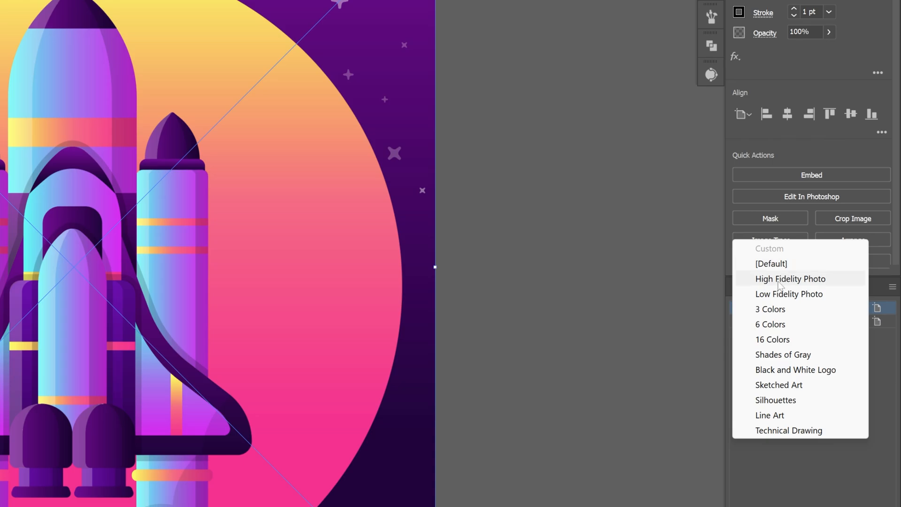
left_click(790, 279)
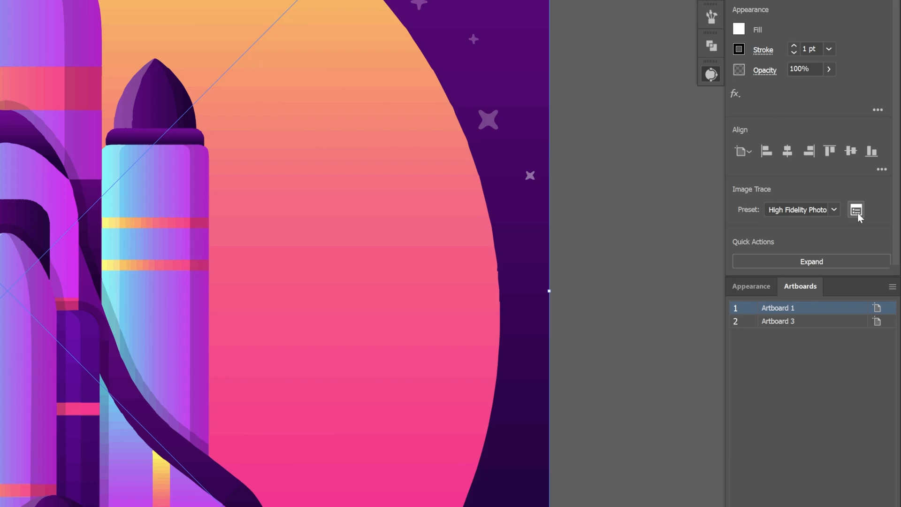
left_click(856, 209)
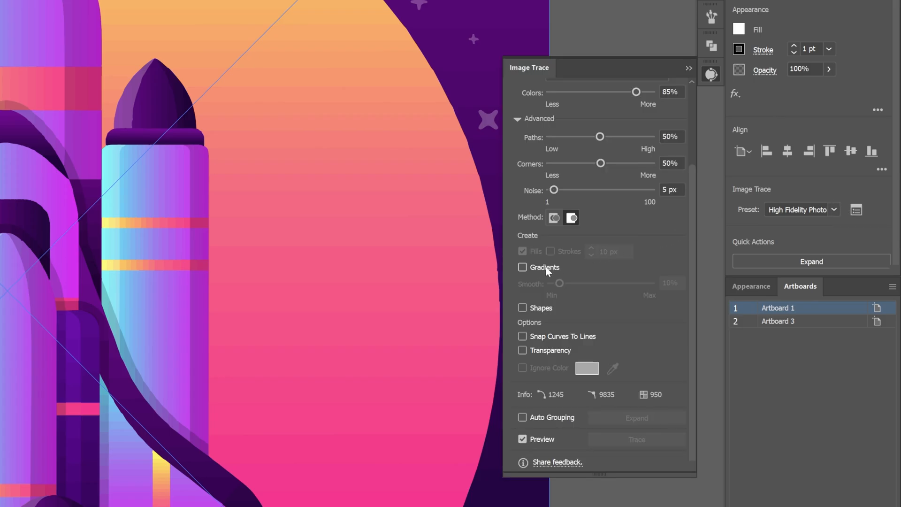
left_click(522, 268)
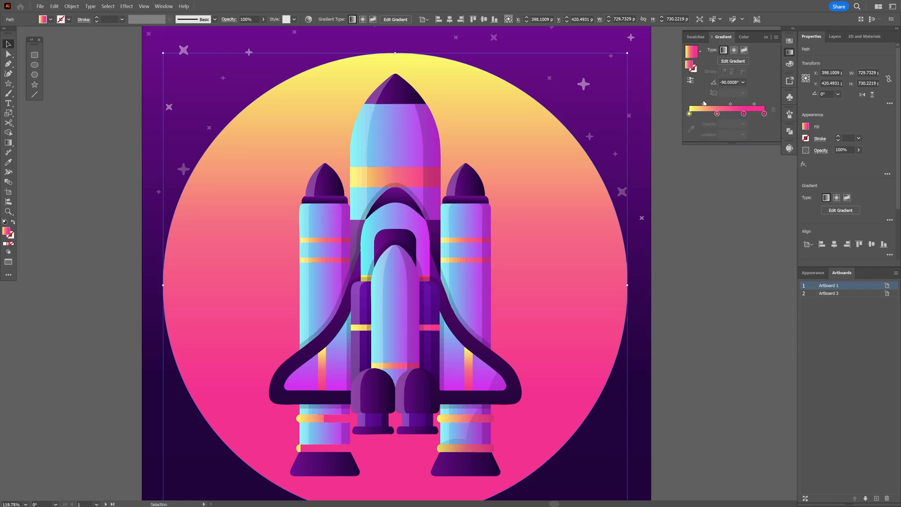
mouse_move(27, 148)
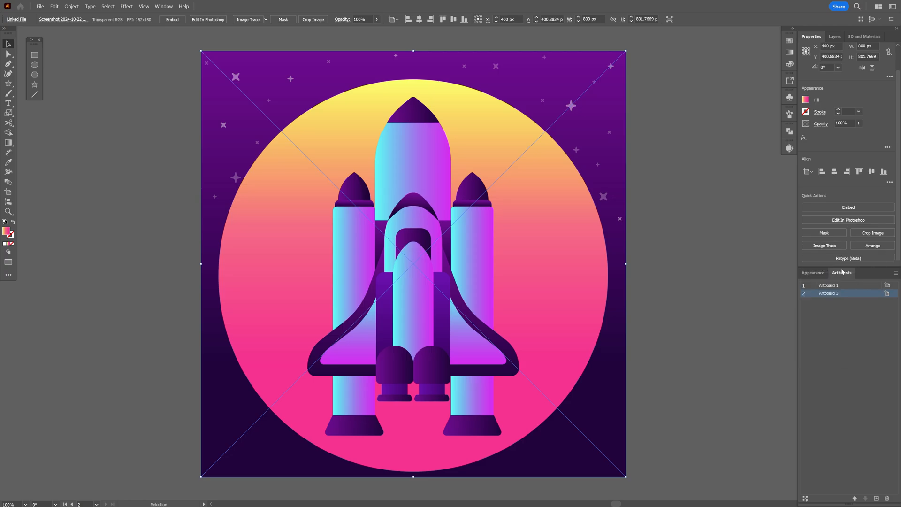
- Trace the rocket screenshot with the Custom preset and zoom to inspect the result
left_click(824, 245)
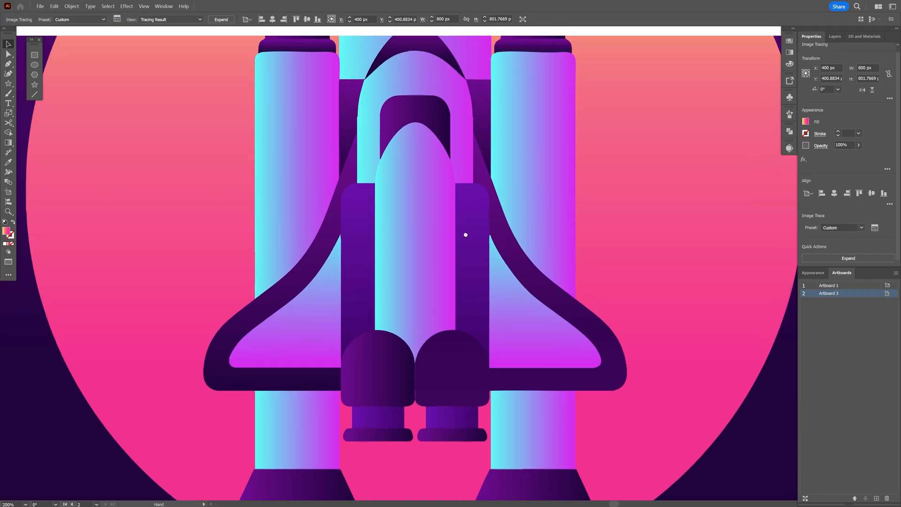
scroll("down", 3)
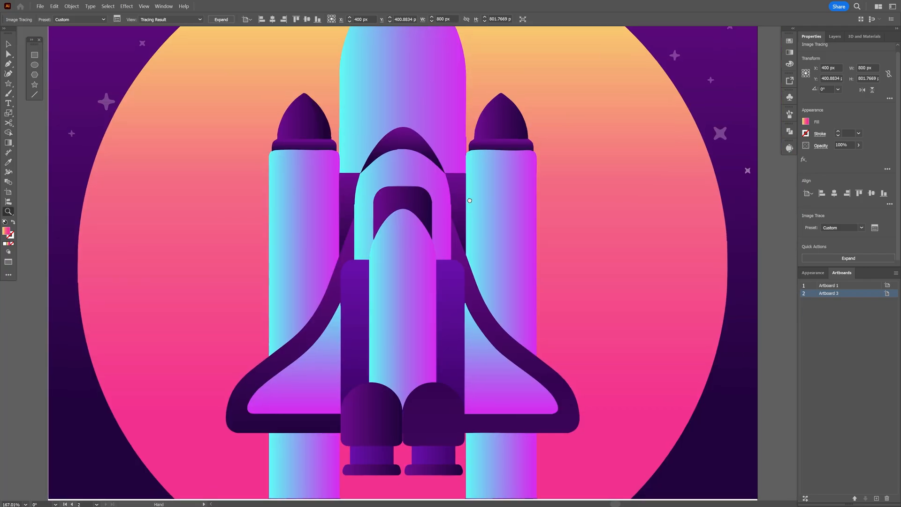
left_click(469, 200)
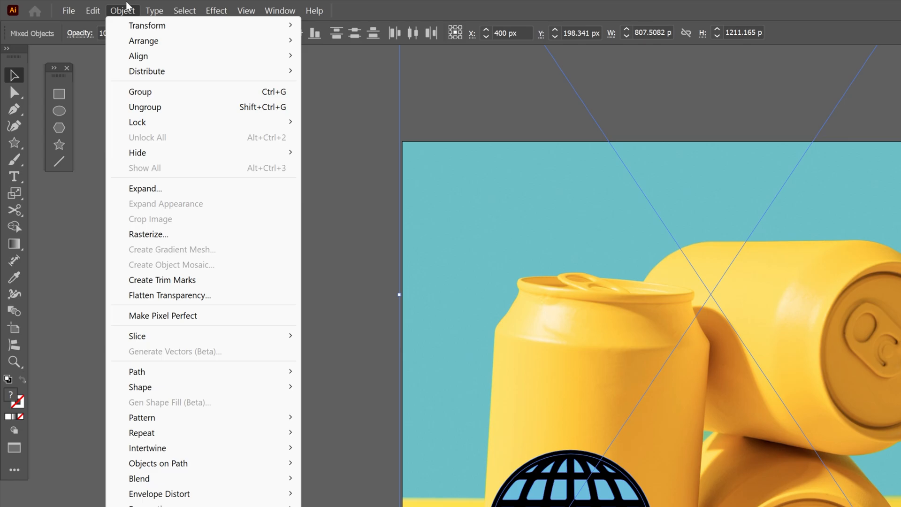
mouse_move(143, 359)
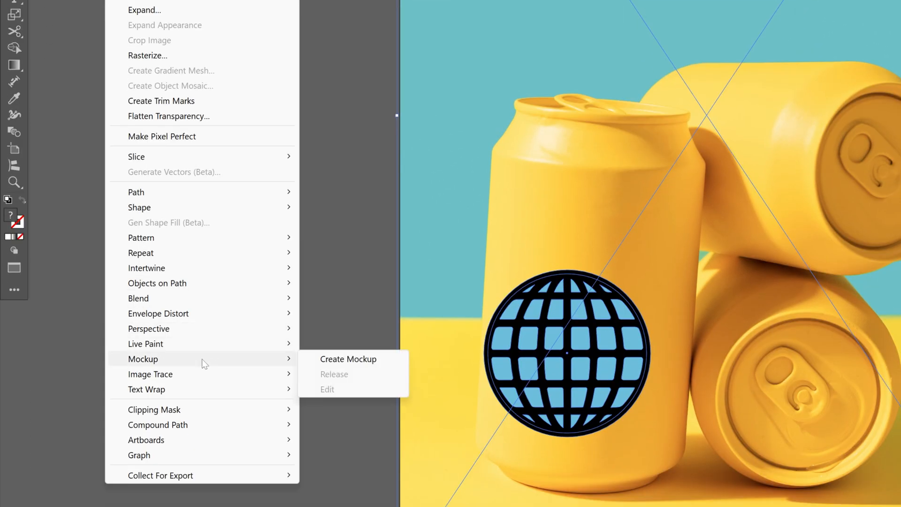
mouse_move(377, 363)
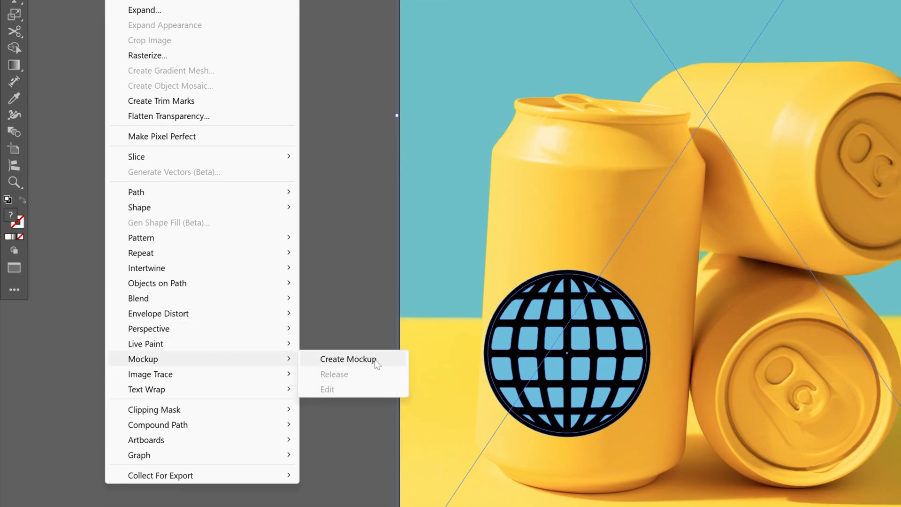
- Create a mockup wrapping the globe logo onto the yellow can and select its artwork
left_click(348, 358)
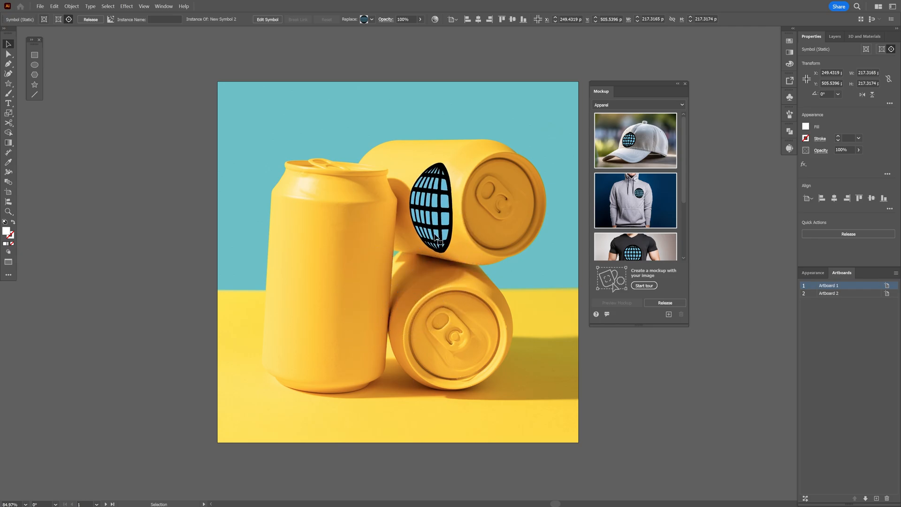
left_click(828, 293)
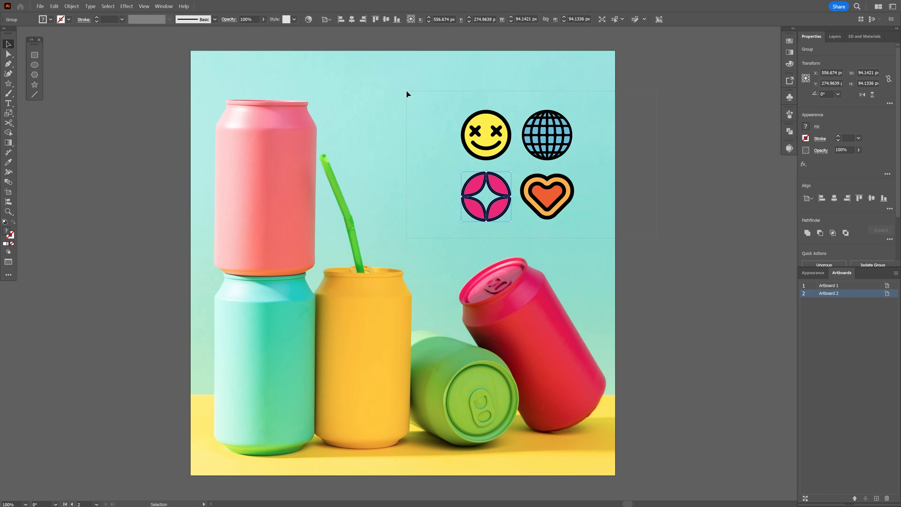
- Select the photo and all four icons and create a mockup from them
key("ctrl+a")
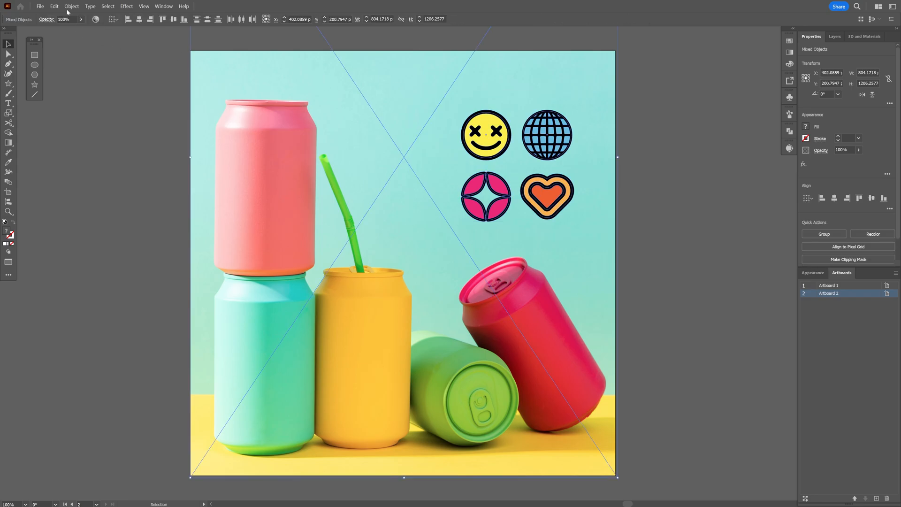
left_click(72, 5)
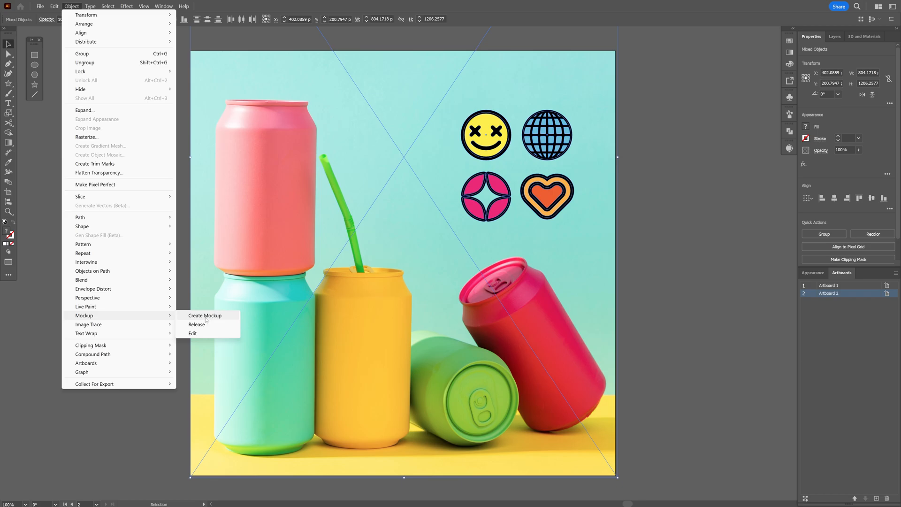
left_click(205, 315)
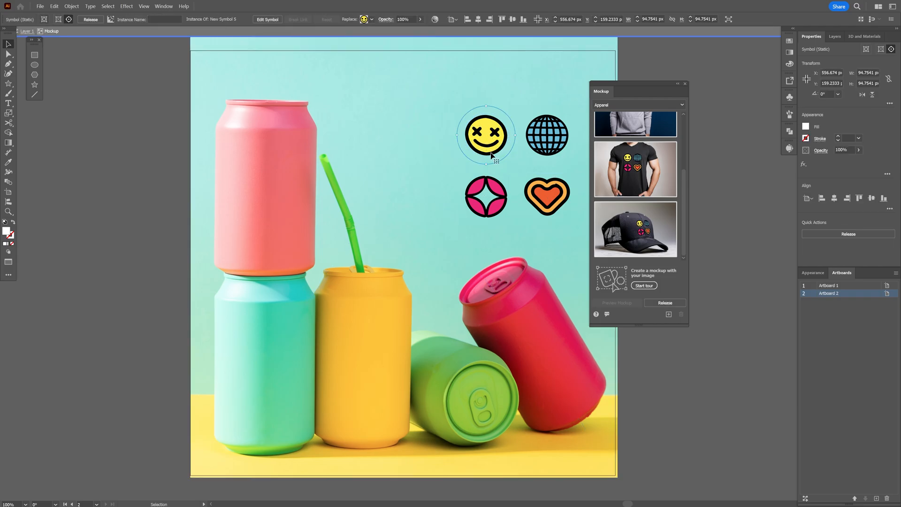
- Place the smiley and globe icons onto the cans and swap the icon for one can
left_click(684, 83)
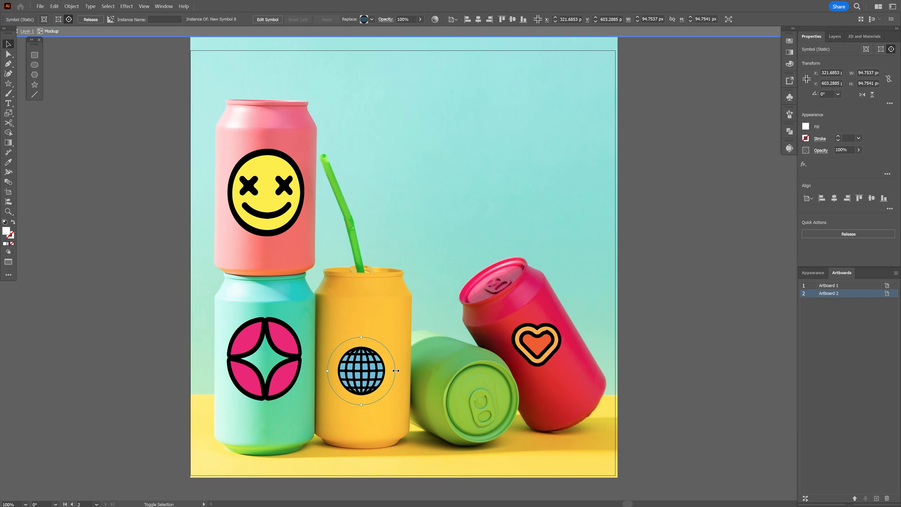
left_click(536, 343)
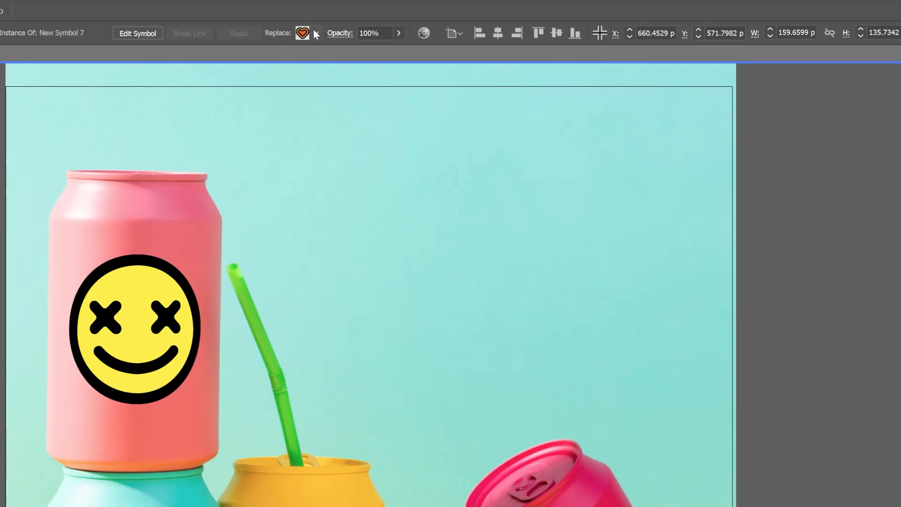
left_click(316, 33)
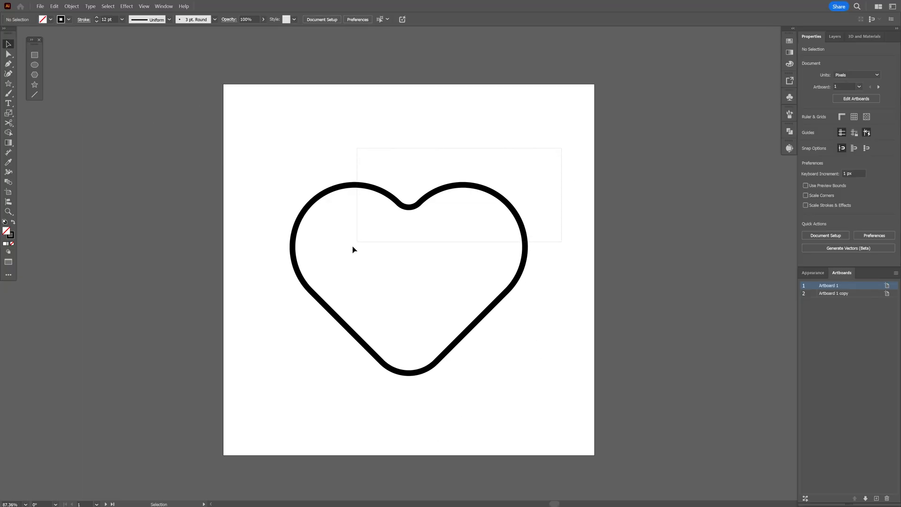
- Select the black heart outline to start a generative shape fill
left_click(353, 250)
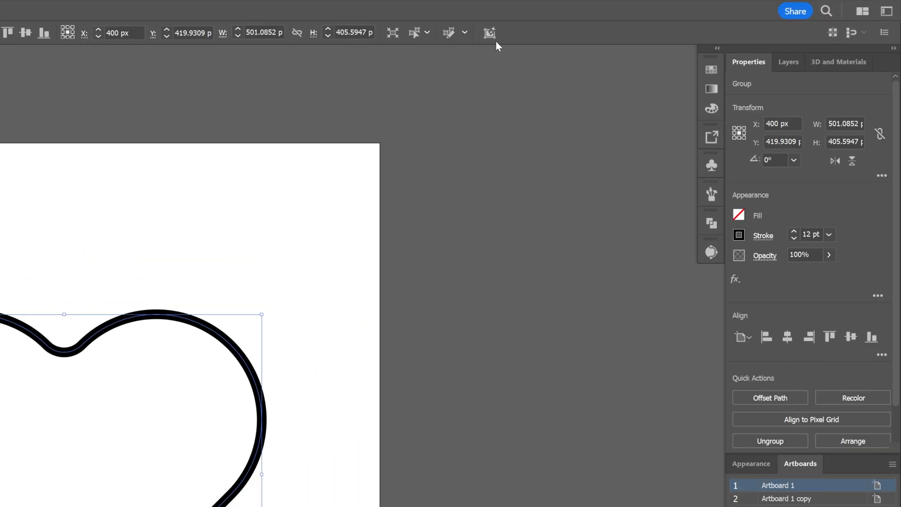
- Enter the Gen Shape Fill prompt 'decorated with tulips' for the heart
left_click(489, 33)
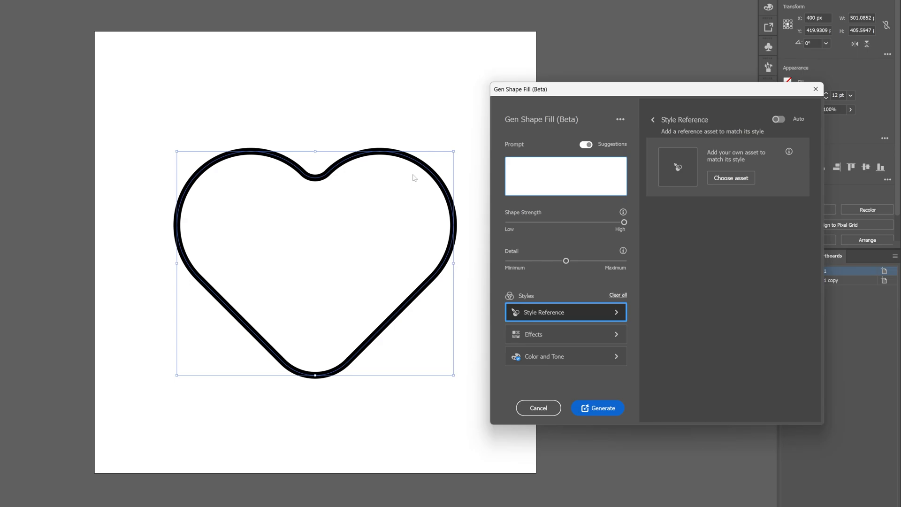
mouse_move(351, 285)
type("decroated")
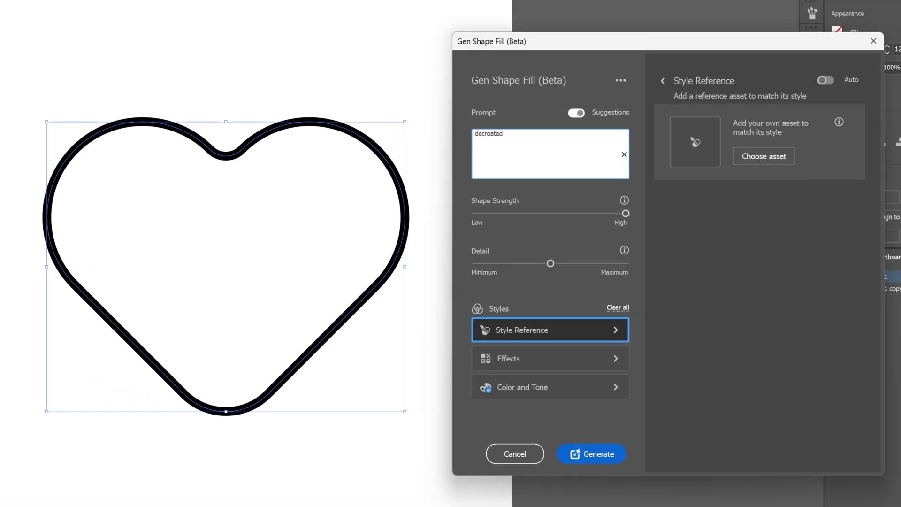
type("with tulips")
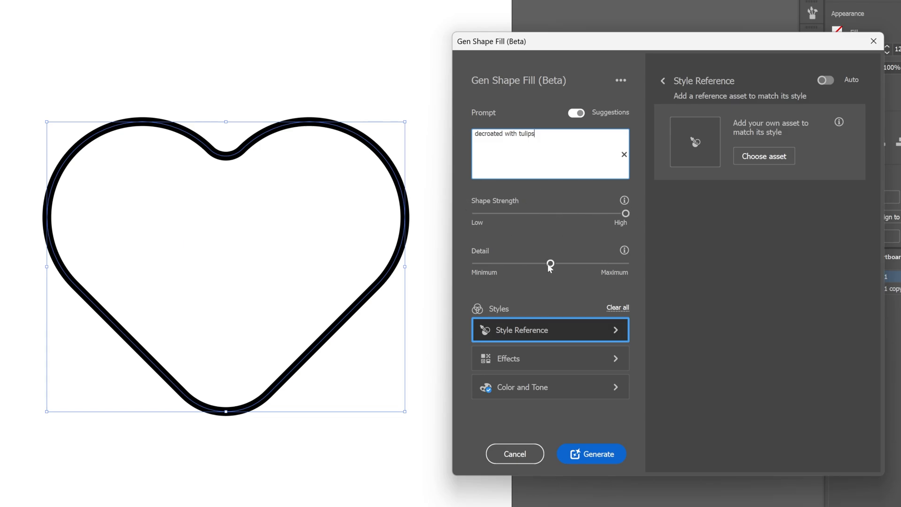
mouse_move(549, 263)
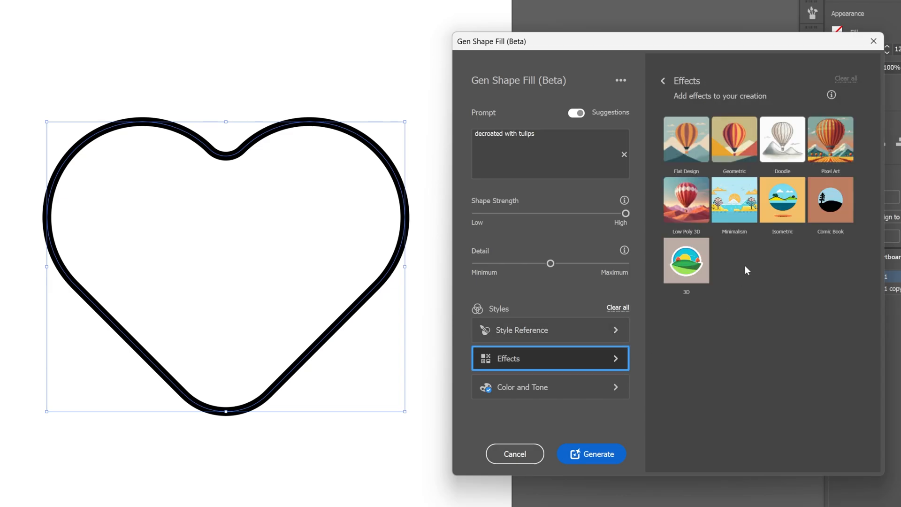
- Choose the Minimalism effect and the Vibrant color tone preset
left_click(734, 199)
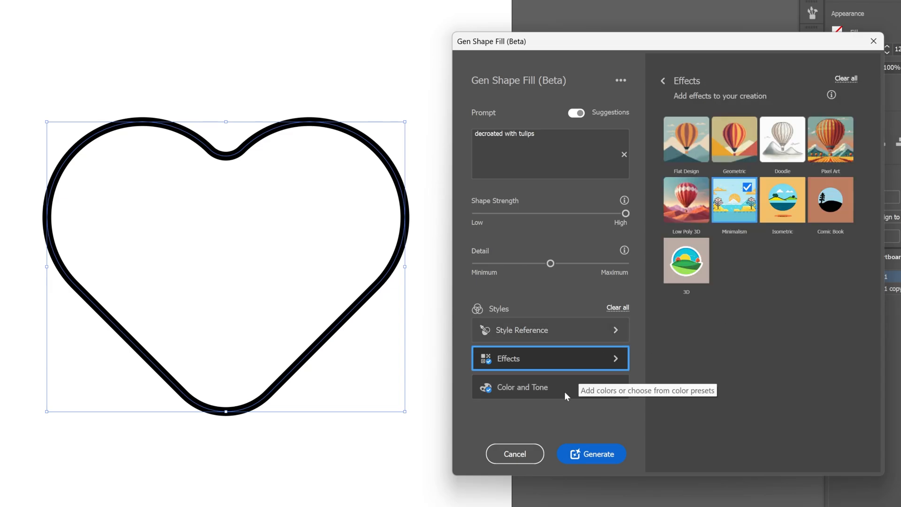
left_click(549, 387)
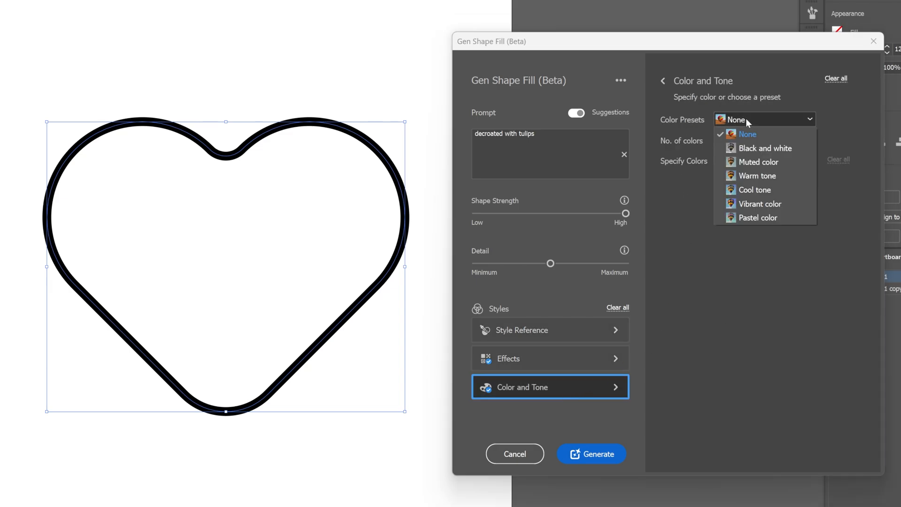
mouse_move(776, 204)
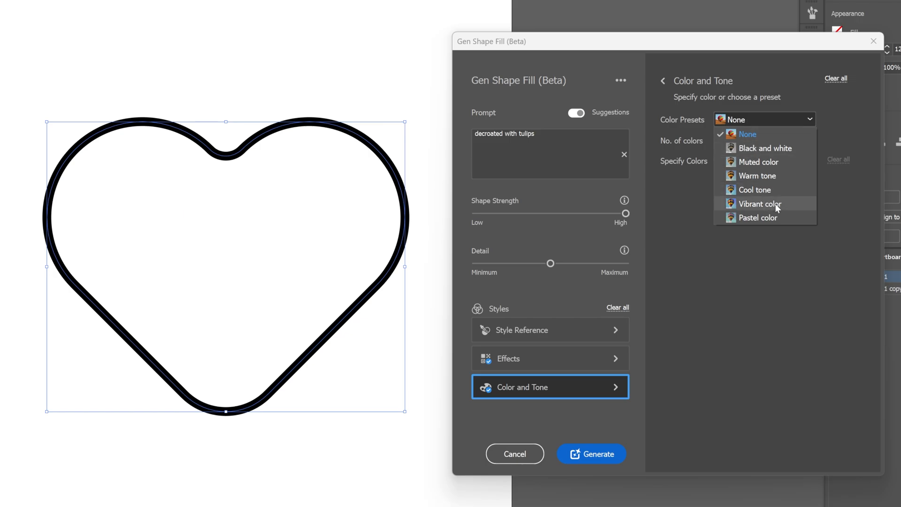
left_click(760, 203)
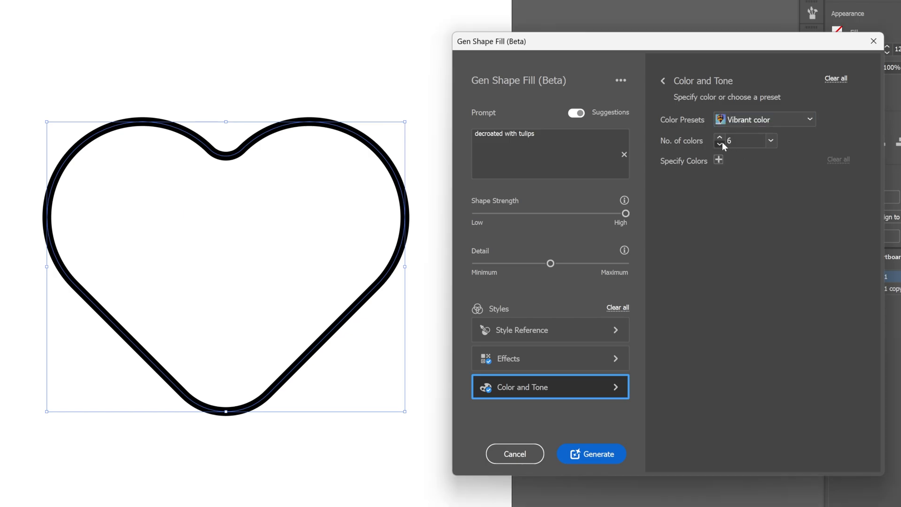
- Set 6 colours and add black and another swatch to the fill palette
left_click(719, 145)
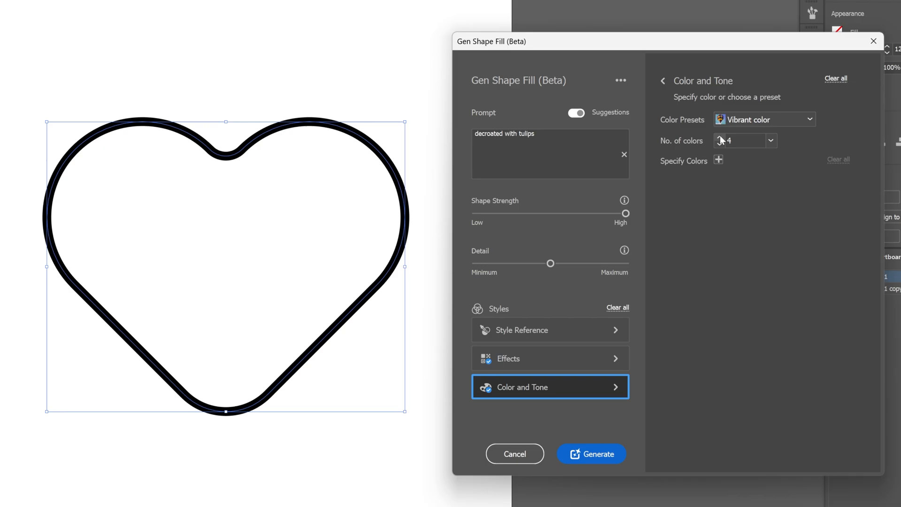
left_click(720, 137)
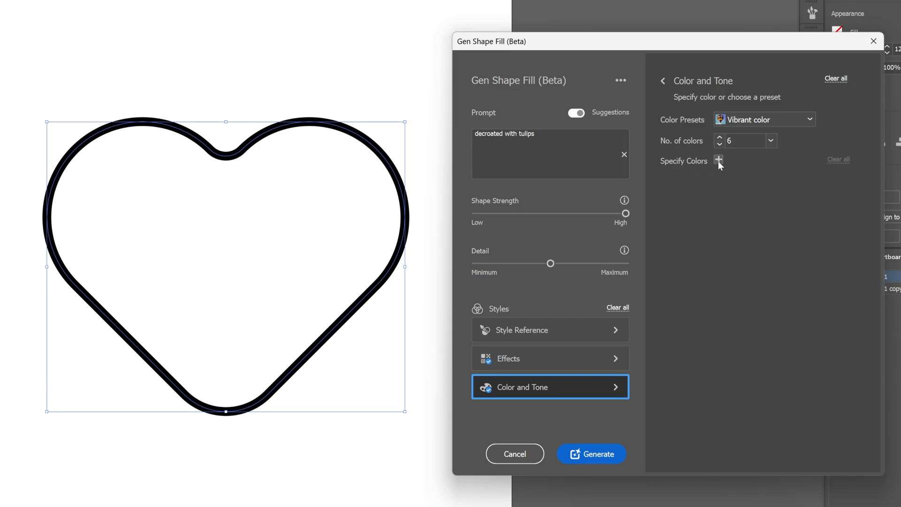
left_click(719, 161)
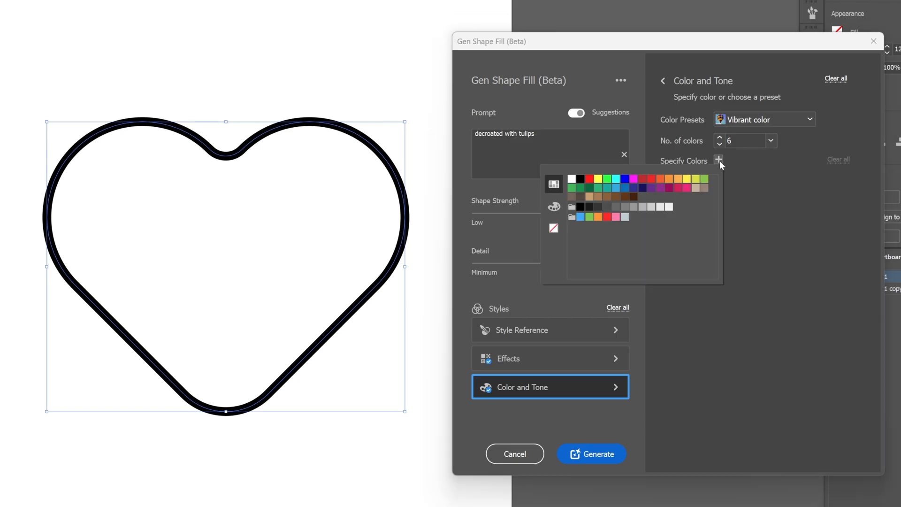
left_click(718, 161)
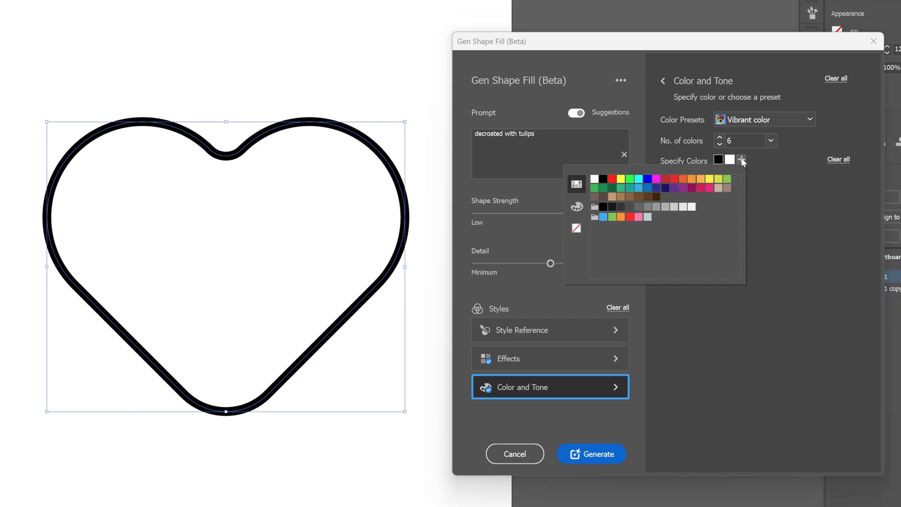
left_click(742, 160)
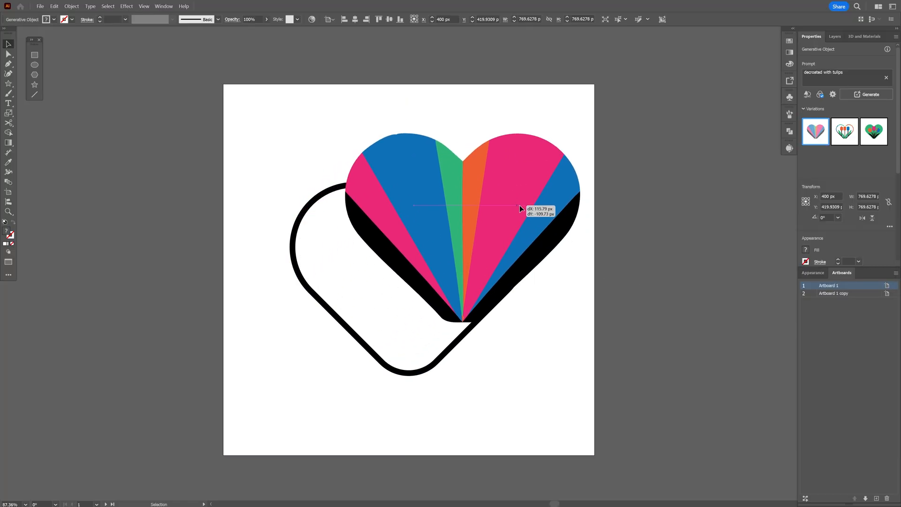
- Preview the three-tulip and green tulip-heart variations, then generate a fresh set
left_click(844, 131)
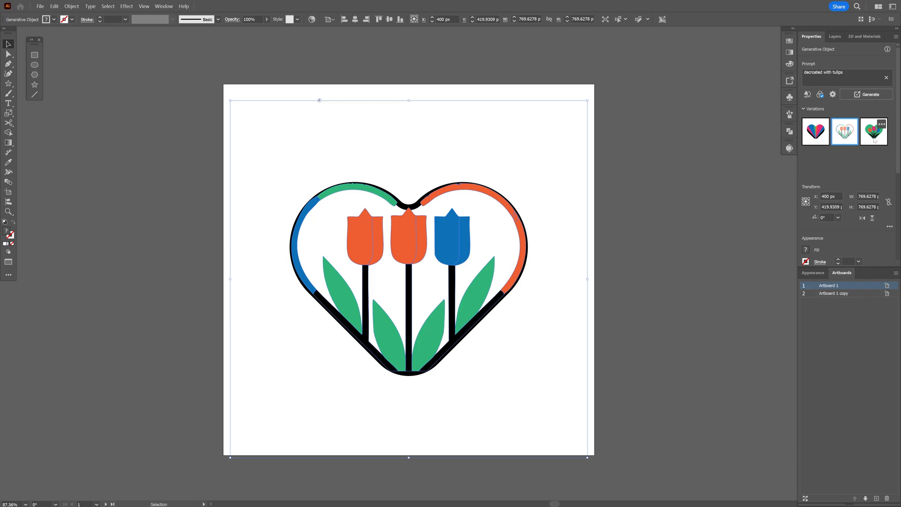
left_click(874, 131)
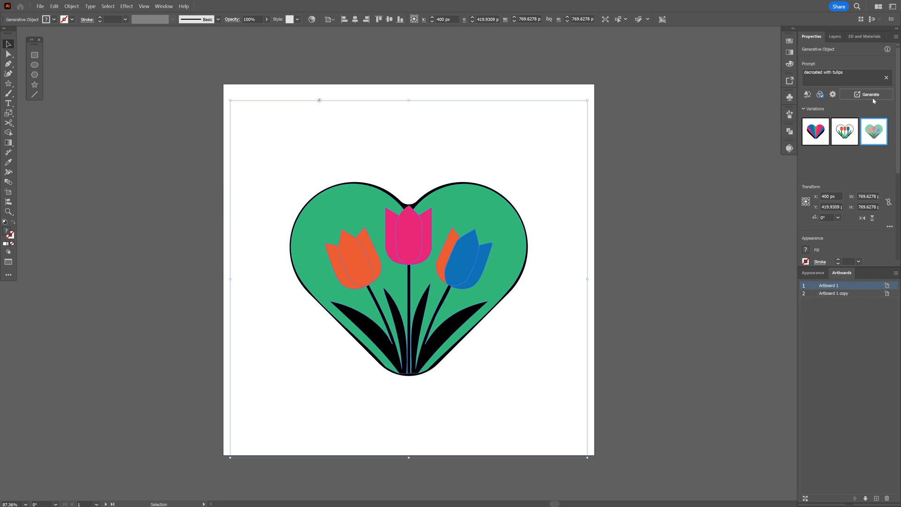
left_click(870, 94)
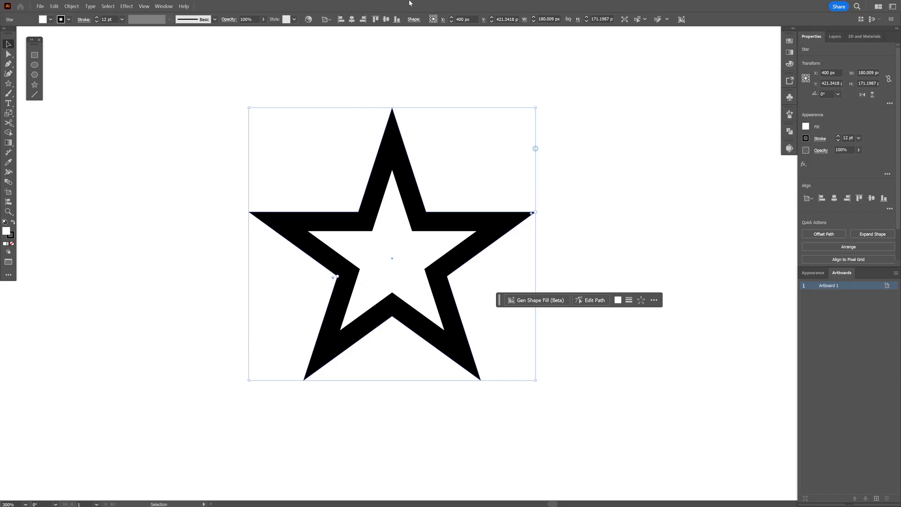
left_click(163, 7)
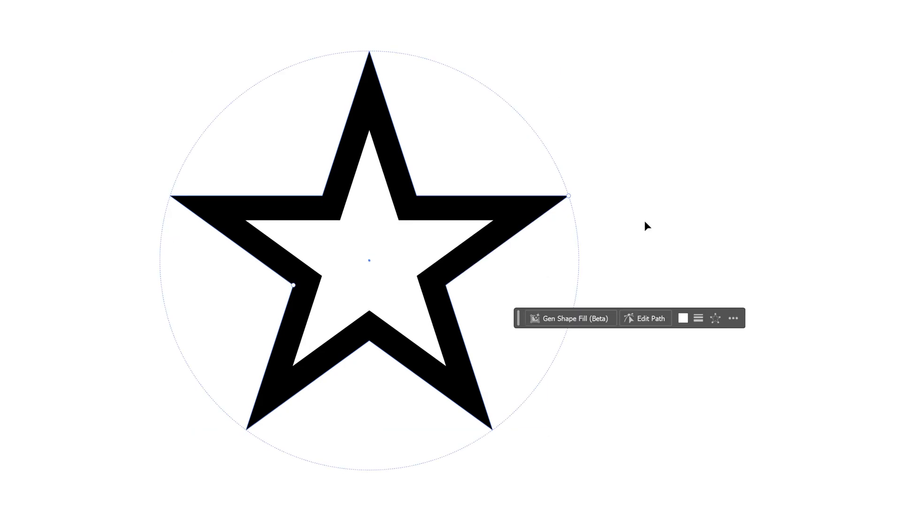
mouse_move(716, 318)
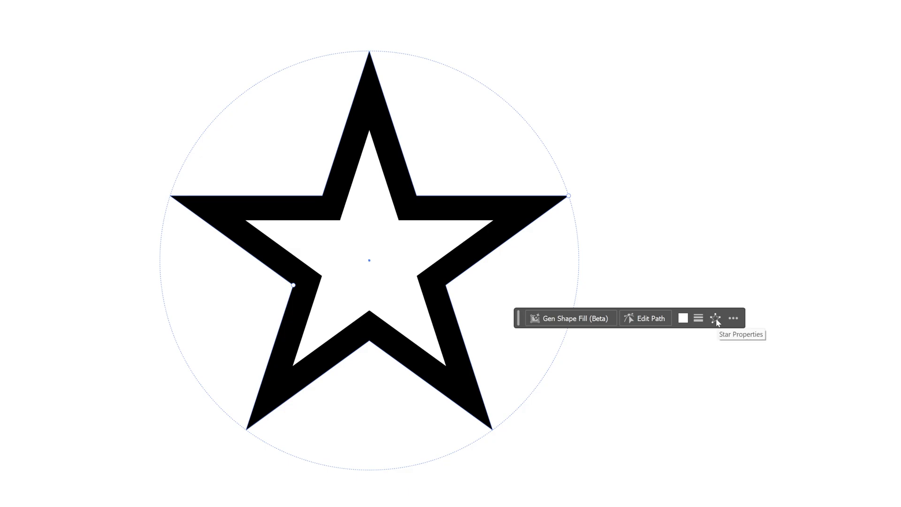
- Set the star to 8 sides with 5 px and 15 px corner radii and inverted-round tip corners
left_click(716, 319)
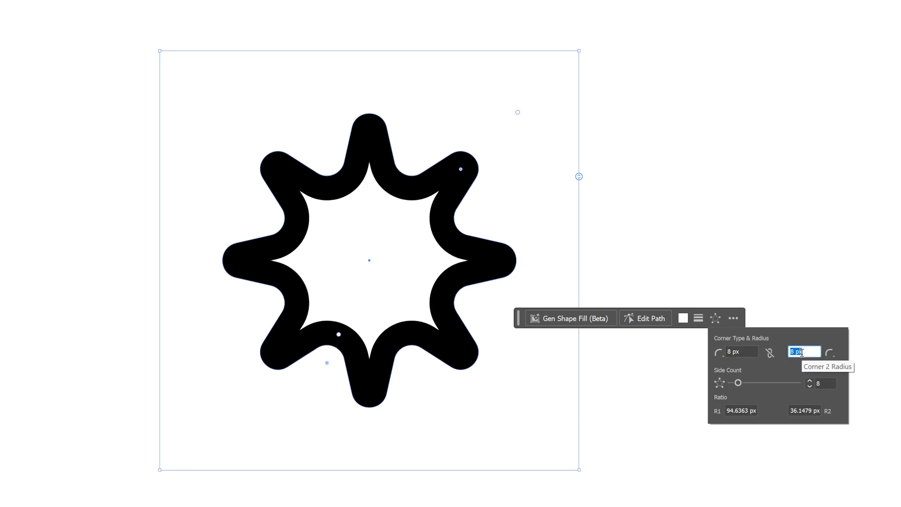
type("2")
left_click(742, 351)
type("5")
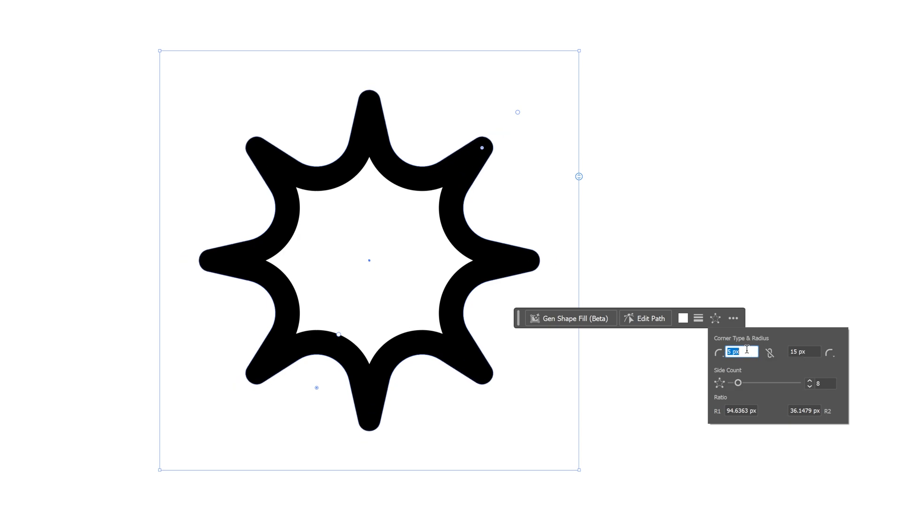
mouse_move(716, 352)
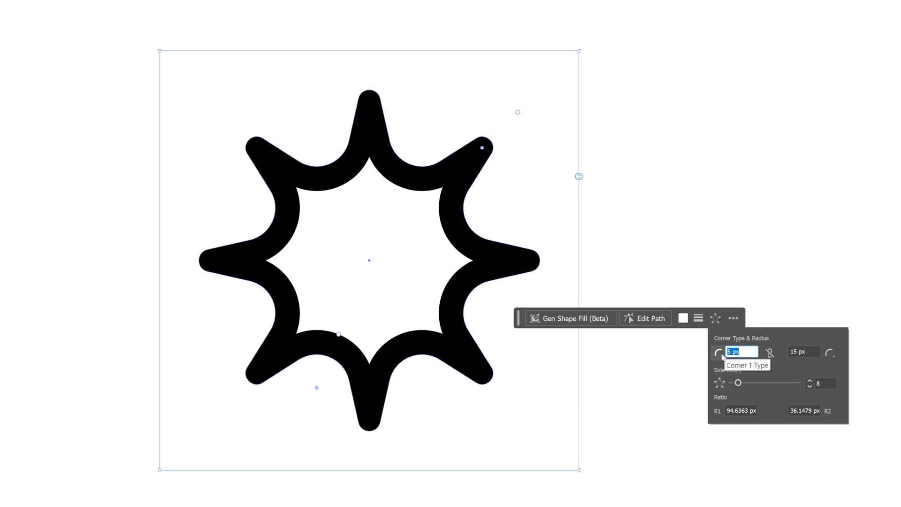
left_click(717, 352)
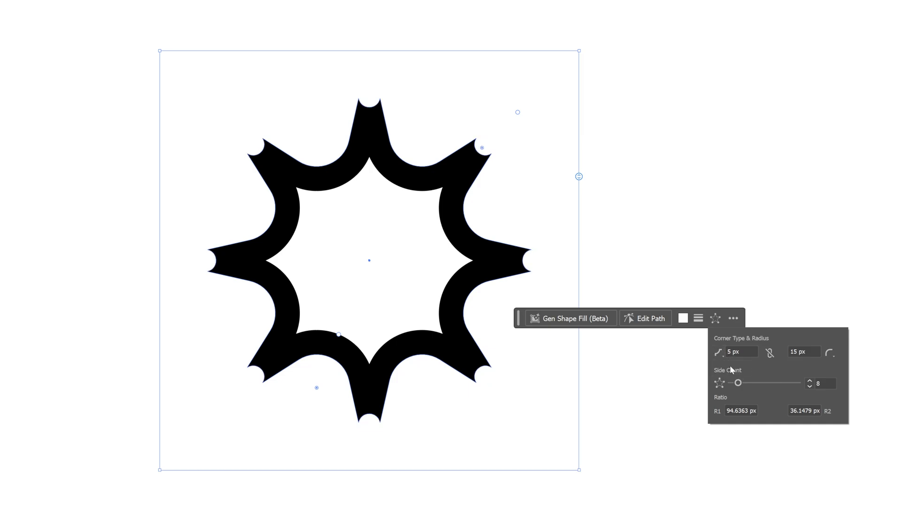
left_click(830, 352)
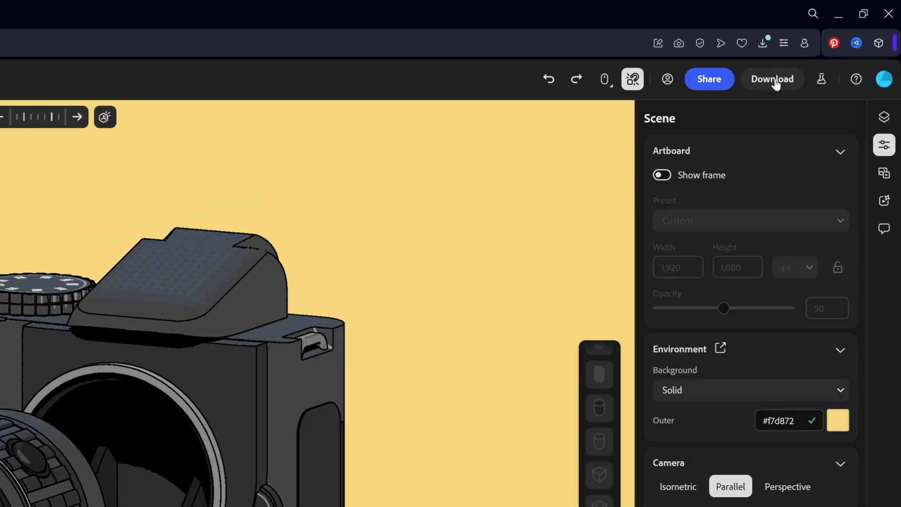
- Download the camera scene as an SVG at 1920 by 1080 from the Download menu
left_click(773, 79)
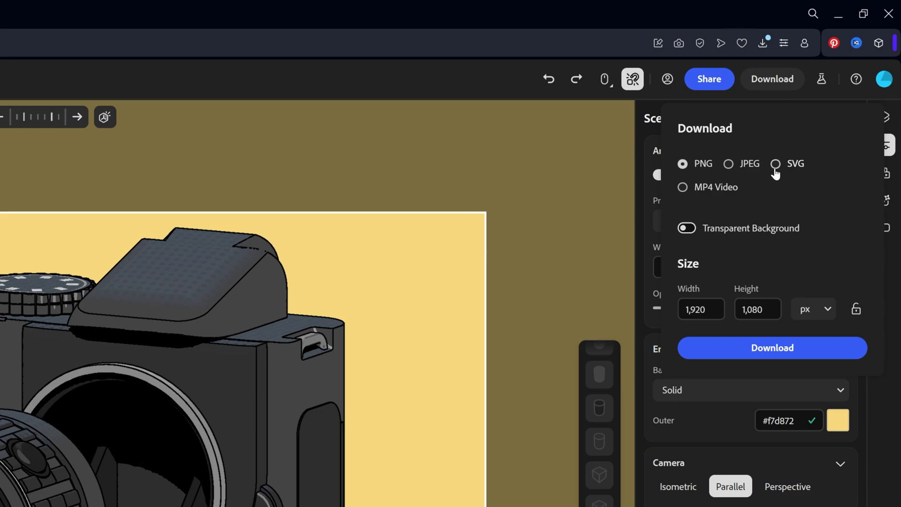
left_click(775, 163)
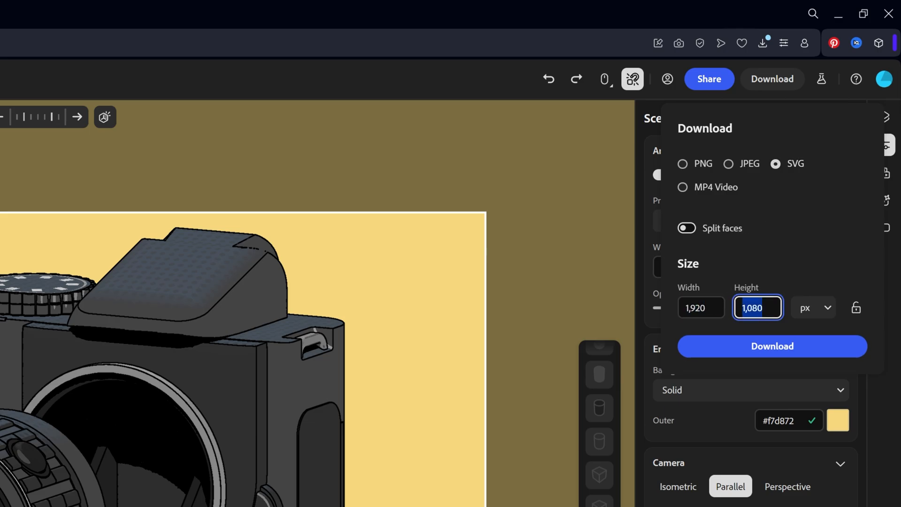
left_click(772, 347)
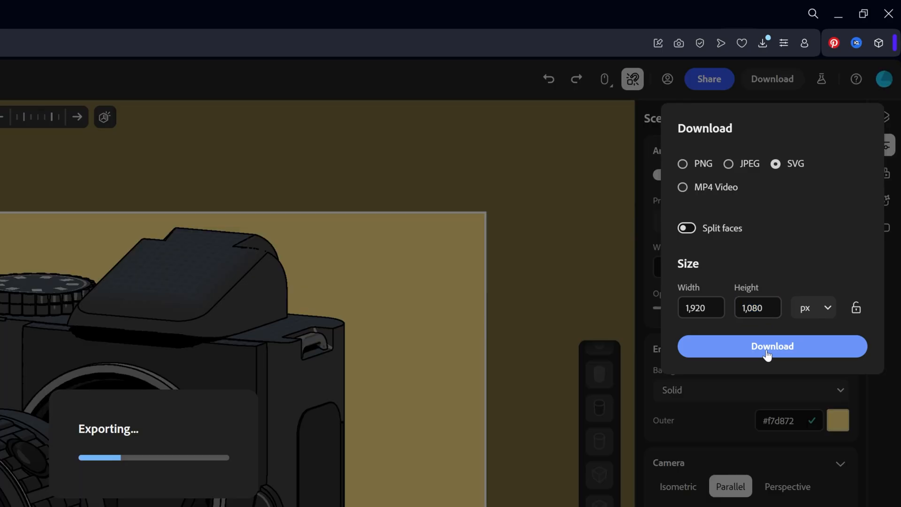
left_click(772, 346)
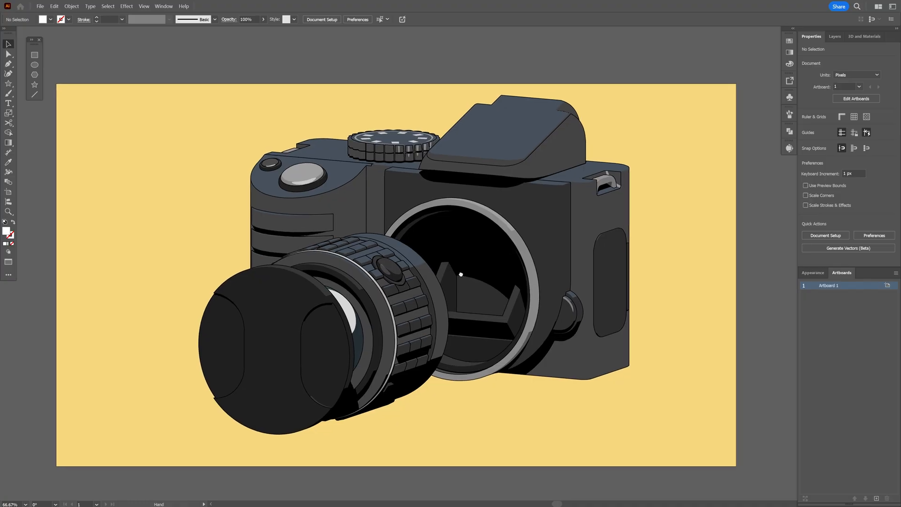
- Zoom into the camera body and select the flat vector shapes inside the lens opening
left_click(396, 236)
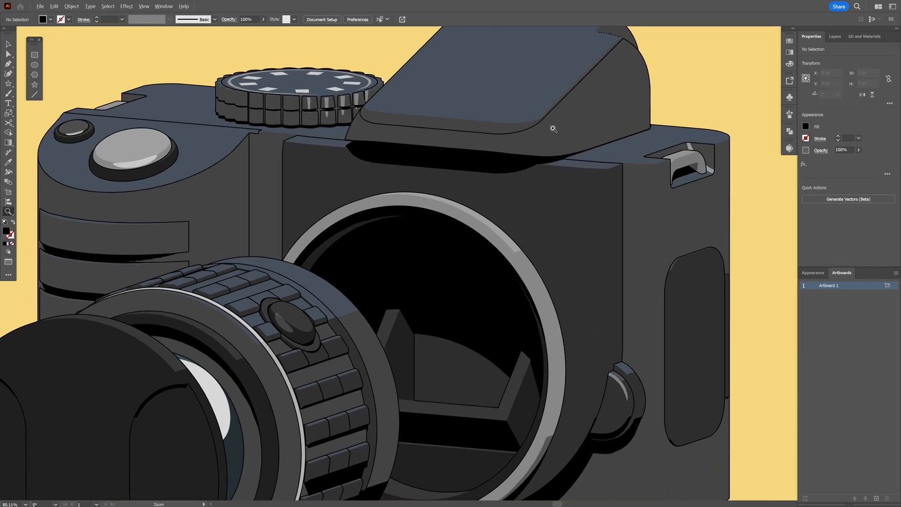
left_click(471, 326)
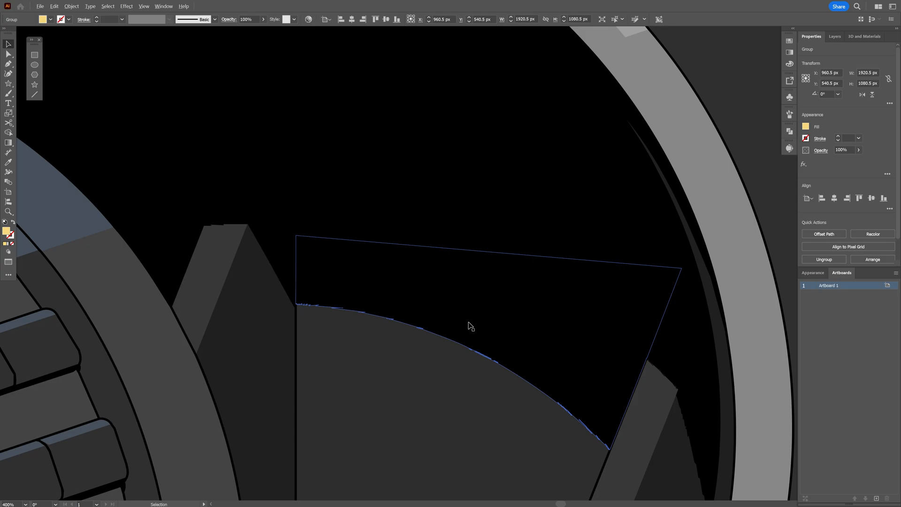